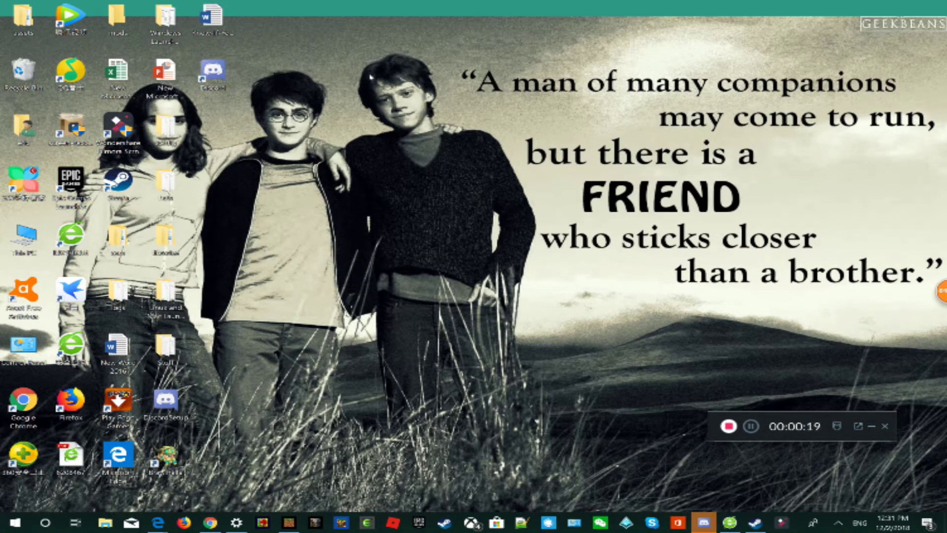
# Step: Launch Edge from the desktop onto the Bing results for 'filmora scrn'
pyautogui.click(212, 15)
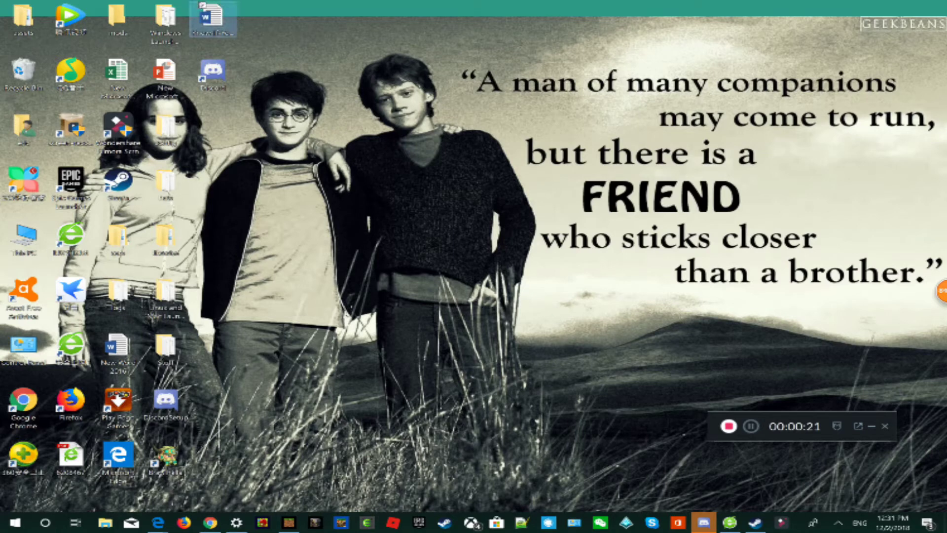
pyautogui.moveTo(212, 18)
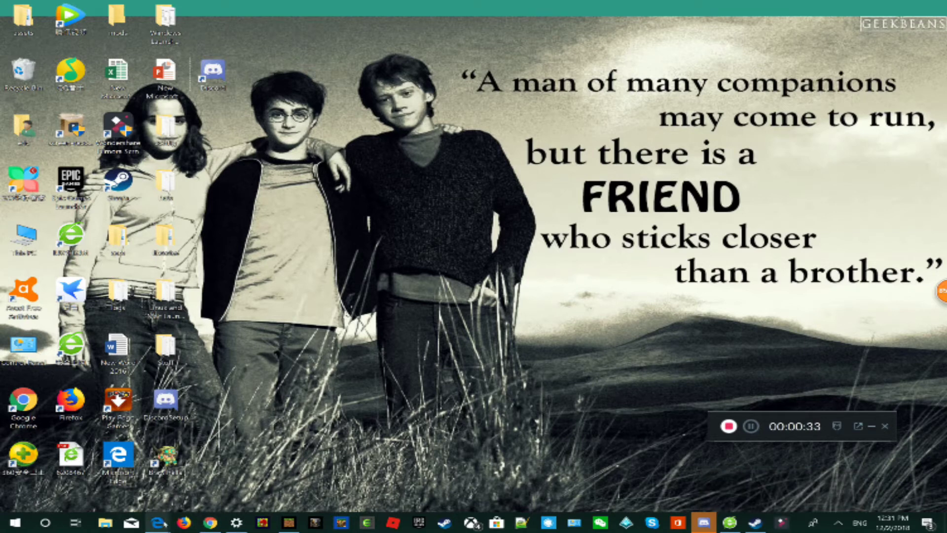
pyautogui.click(157, 523)
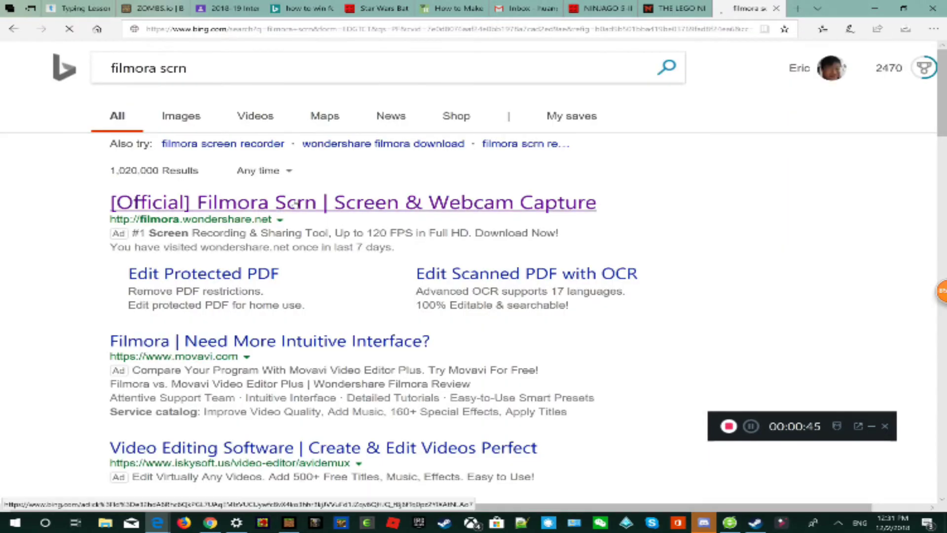
# Step: Load the official Filmora Scrn screen recorder page with its free download offer
pyautogui.click(352, 202)
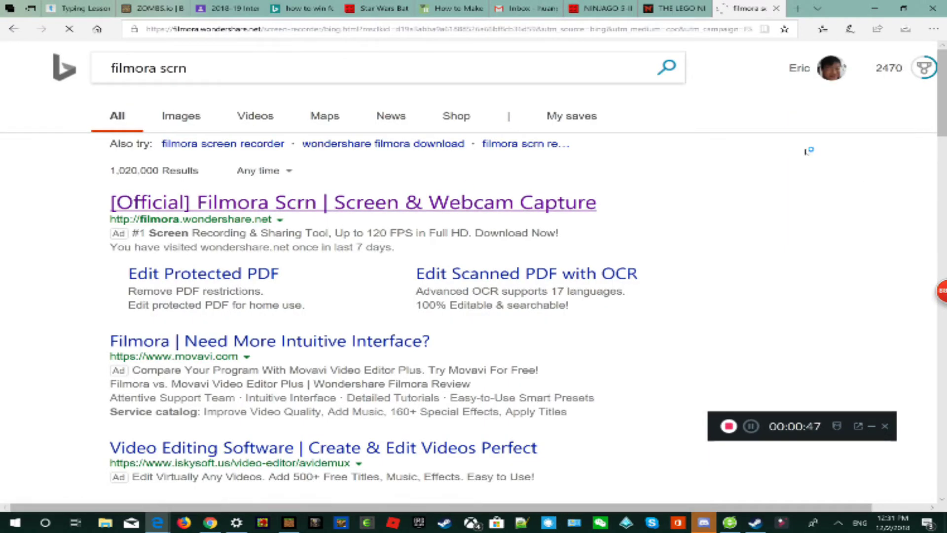
pyautogui.click(352, 201)
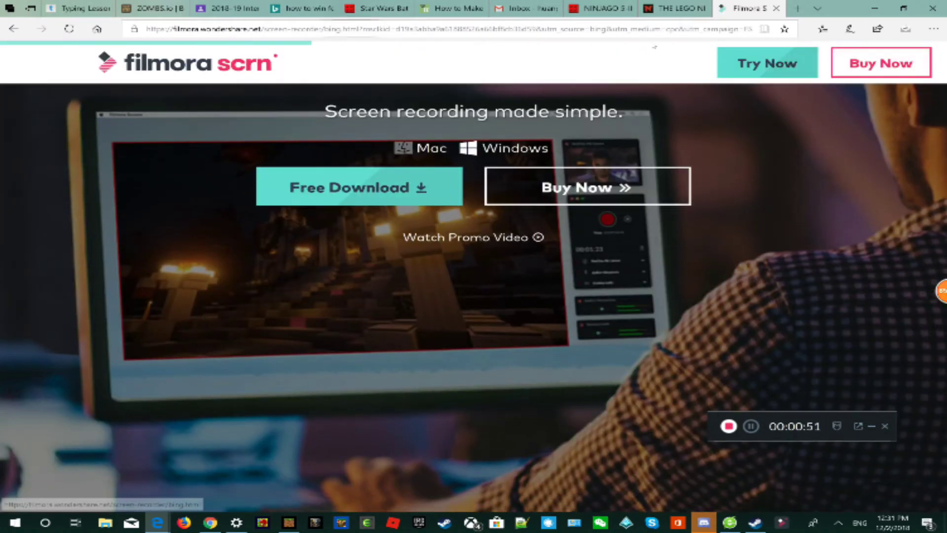
pyautogui.moveTo(797, 10)
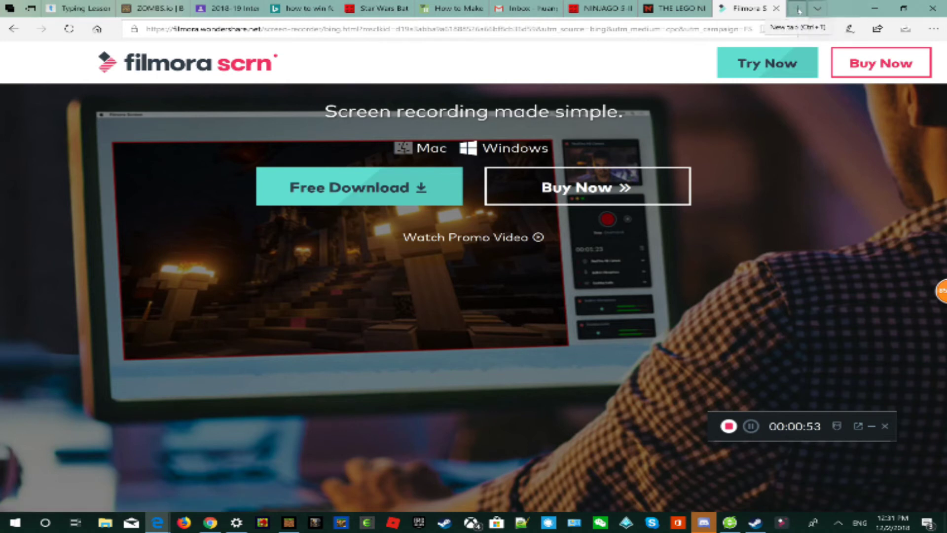
# Step: Start a new tab and enter 'filmora scrn' then 'al' in the address bar
pyautogui.click(799, 8)
pyautogui.write('n')
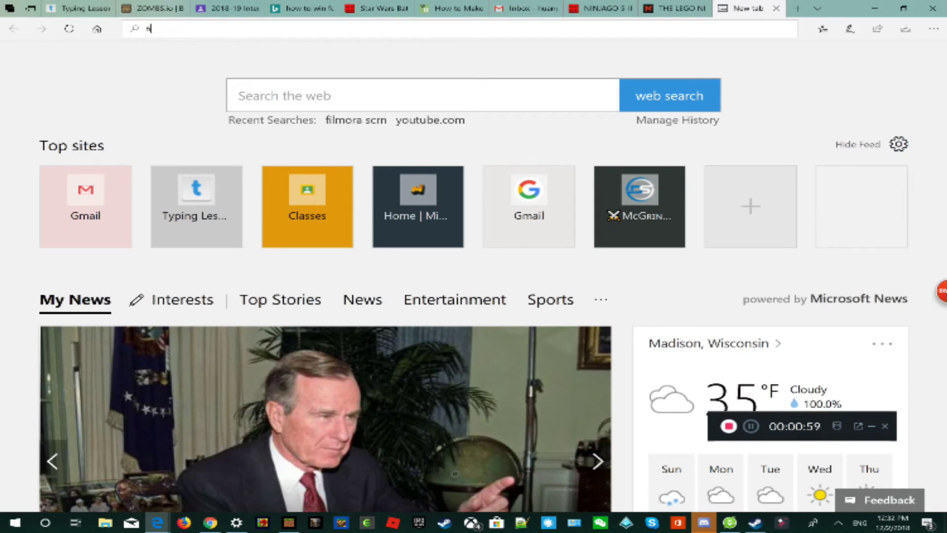
pyautogui.write('filmora scrn')
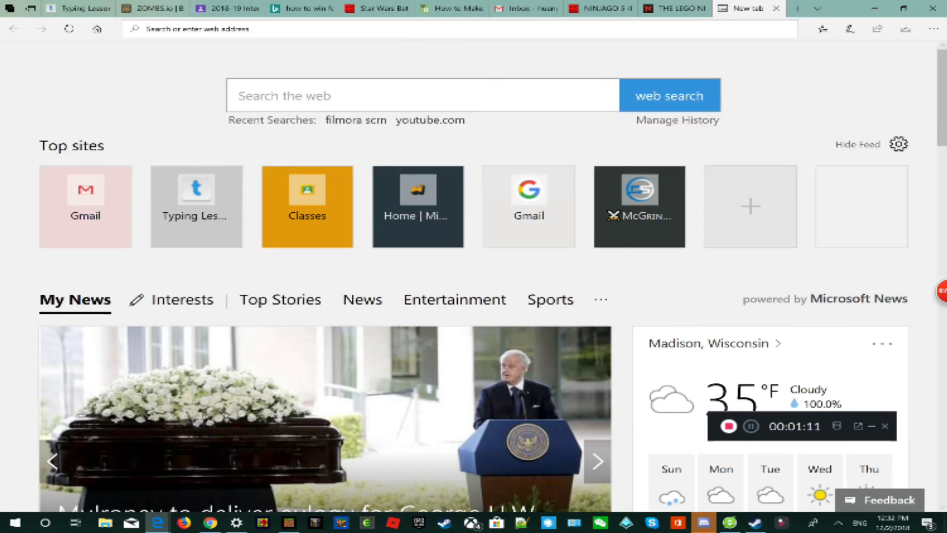
pyautogui.write('al')
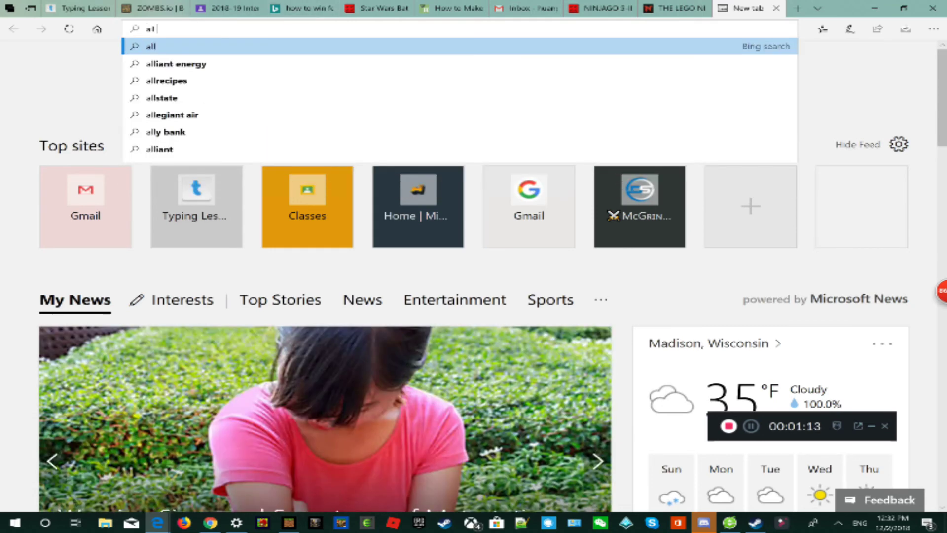